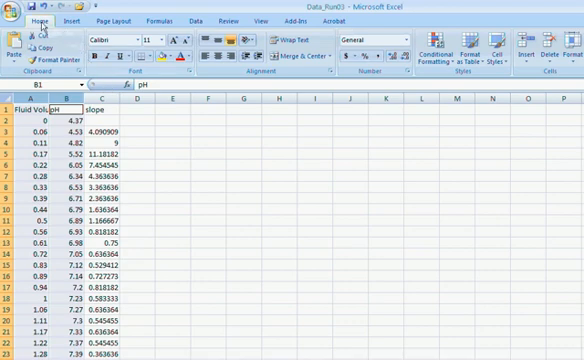
{"action": "mouse_move", "coordinate": [68, 21]}
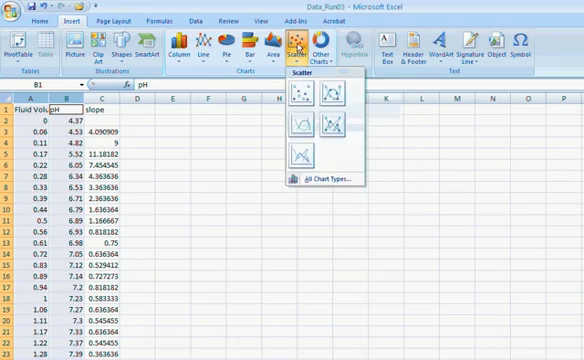
{"action": "mouse_move", "coordinate": [309, 96]}
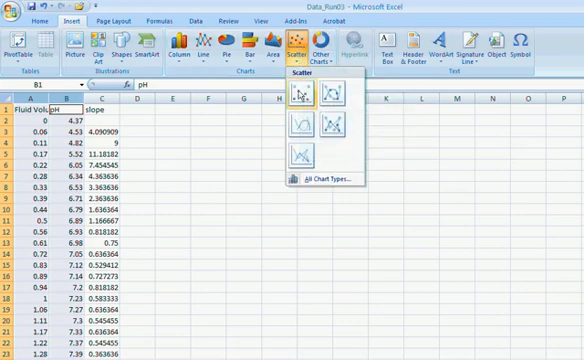
{"action": "mouse_move", "coordinate": [305, 96]}
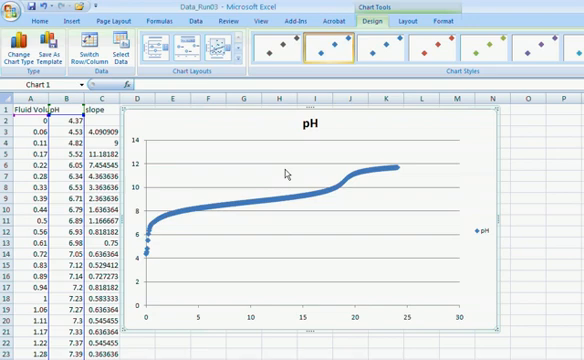
{"action": "mouse_move", "coordinate": [270, 249]}
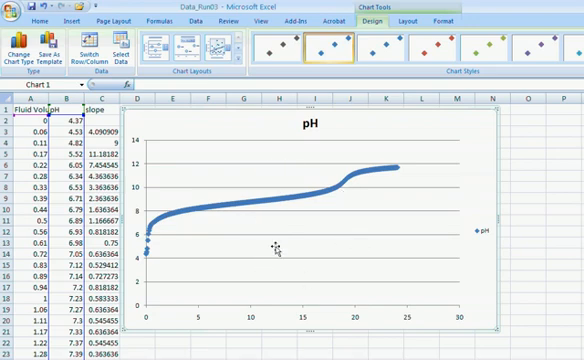
{"action": "mouse_move", "coordinate": [155, 238]}
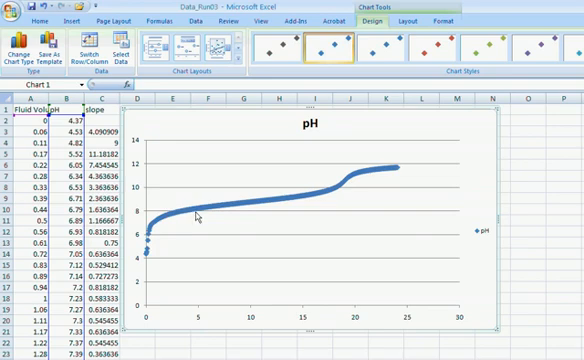
{"action": "mouse_move", "coordinate": [318, 197]}
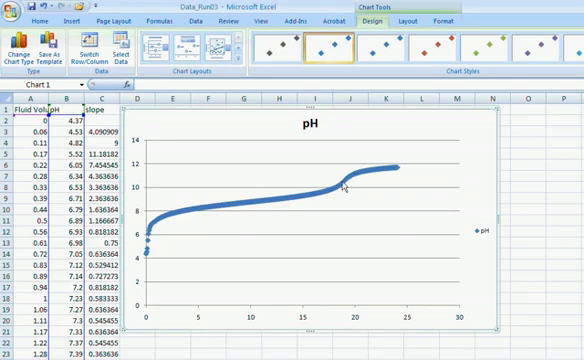
{"action": "mouse_move", "coordinate": [396, 169]}
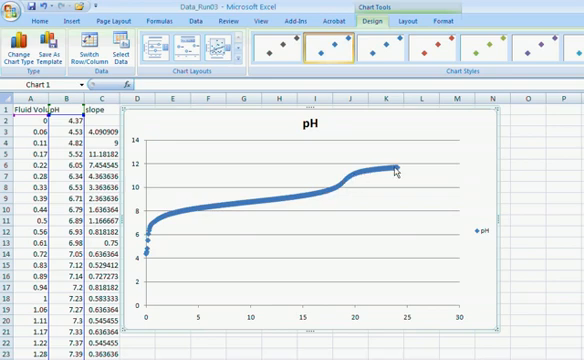
{"action": "mouse_move", "coordinate": [320, 152]}
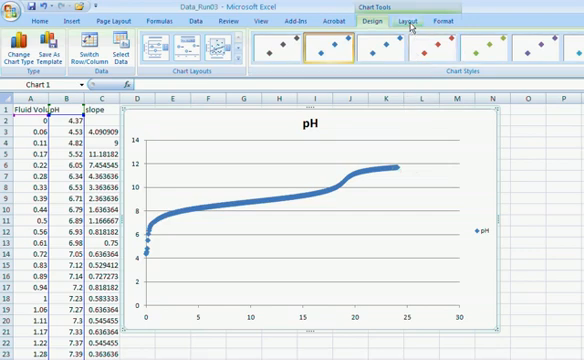
Step: Show the chart layout options for adding horizontal and vertical axis titles to the pH chart
{"action": "left_click", "coordinate": [406, 17]}
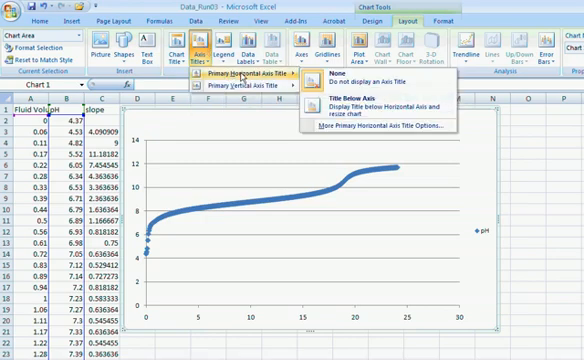
{"action": "mouse_move", "coordinate": [360, 108]}
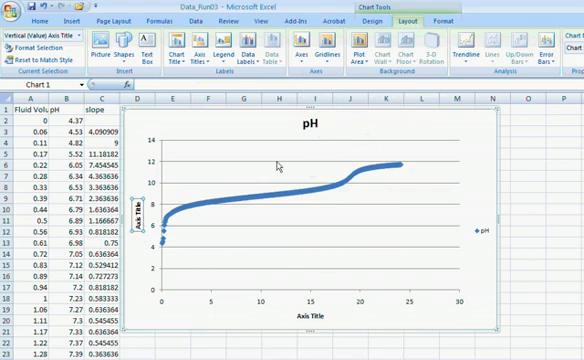
{"action": "mouse_move", "coordinate": [330, 135]}
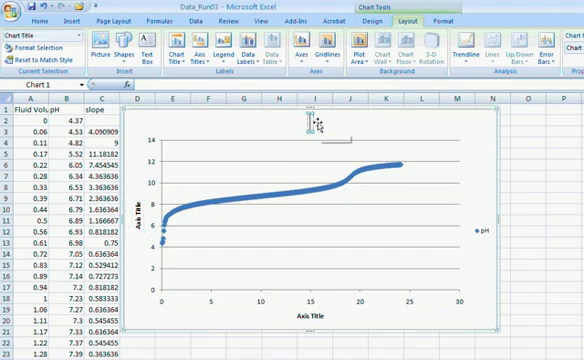
Step: Retitle the pH chart "titration curve for sample 1"
{"action": "type", "text": "titratio"}
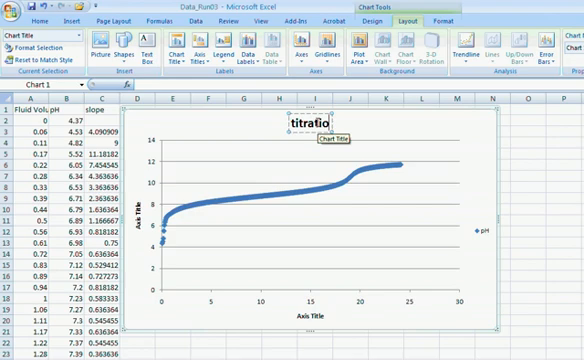
{"action": "type", "text": "titration curve for sample"}
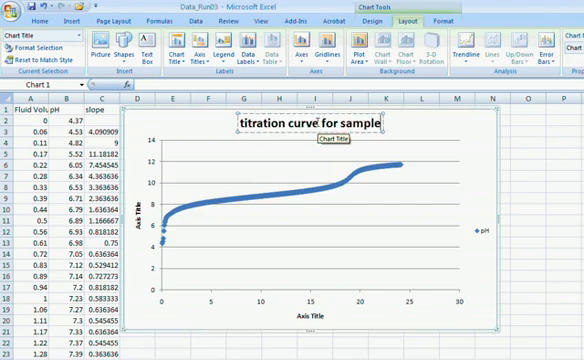
{"action": "type", "text": "1"}
{"action": "left_click", "coordinate": [309, 315]}
{"action": "type", "text": "volume of acid"}
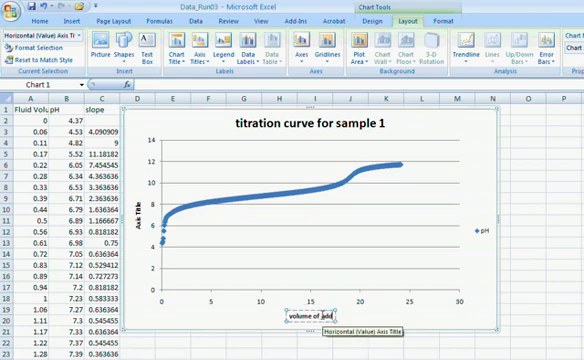
Step: Label the horizontal axis "volume of added base (ml)"
{"action": "type", "text": "added base (mL"}
{"action": "left_click", "coordinate": [140, 215]}
{"action": "type", "text": "pH"}
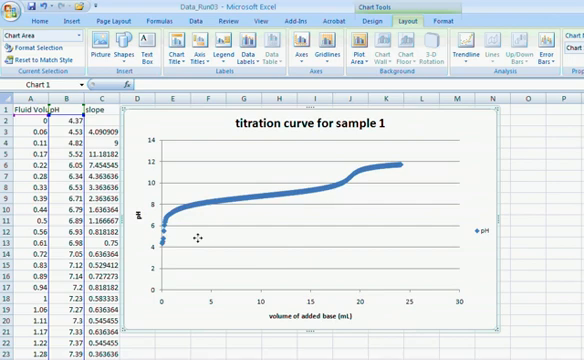
{"action": "mouse_move", "coordinate": [209, 165]}
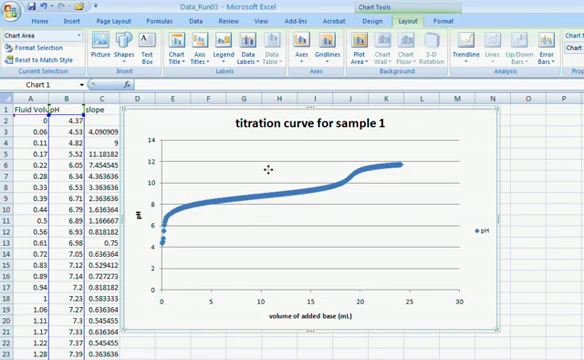
{"action": "mouse_move", "coordinate": [258, 160]}
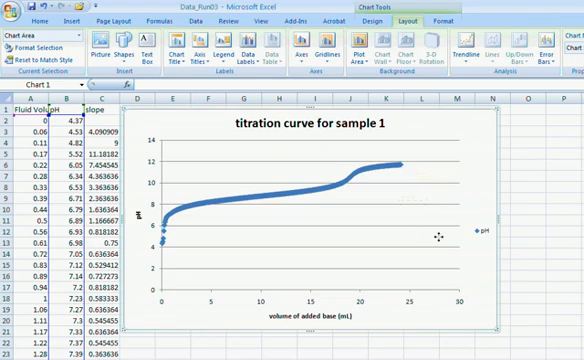
{"action": "mouse_move", "coordinate": [360, 302]}
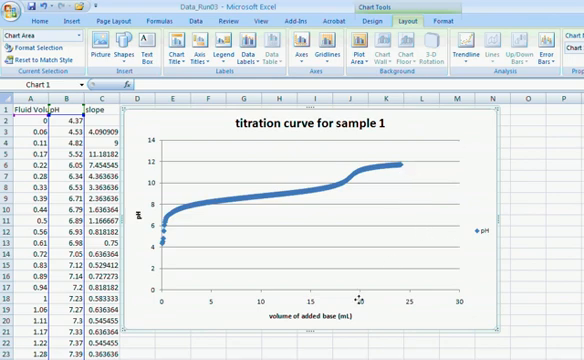
{"action": "mouse_move", "coordinate": [360, 305]}
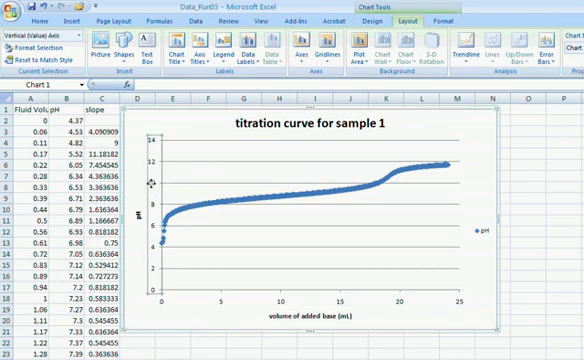
Step: Bring up the formatting options for the pH axis to set its 4 to 12 range
{"action": "right_click", "coordinate": [155, 185]}
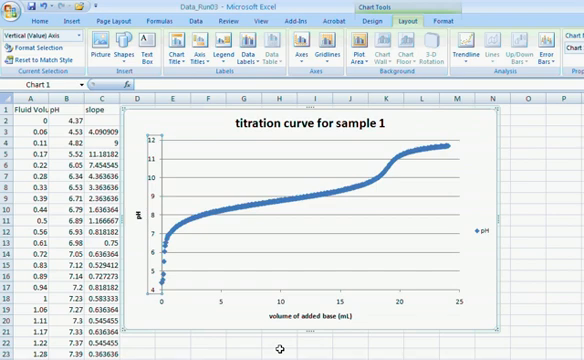
{"action": "mouse_move", "coordinate": [170, 307]}
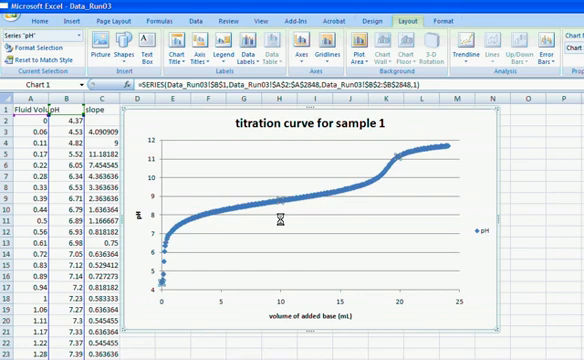
{"action": "right_click", "coordinate": [277, 213]}
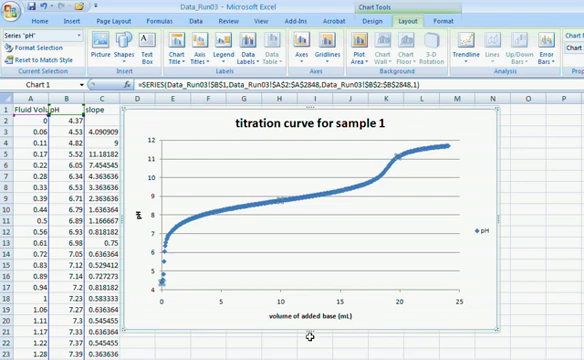
{"action": "mouse_move", "coordinate": [307, 137]}
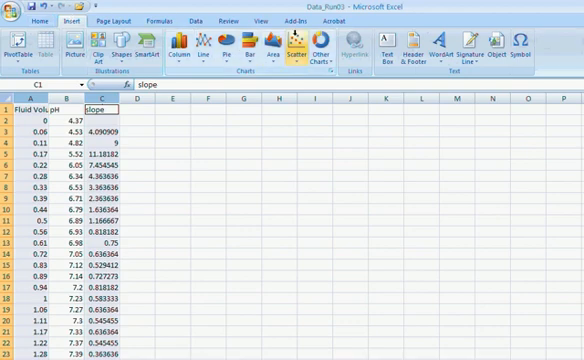
Step: Insert a scatter chart plotting the slope column's values
{"action": "left_click", "coordinate": [296, 45]}
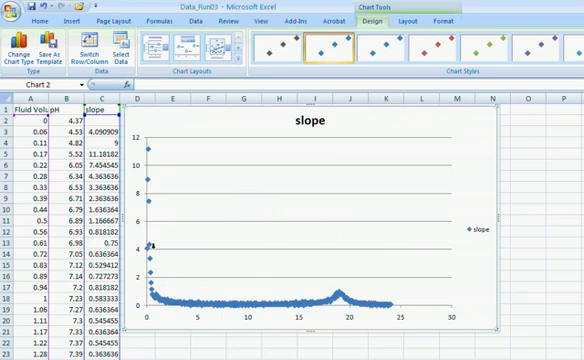
{"action": "mouse_move", "coordinate": [175, 290]}
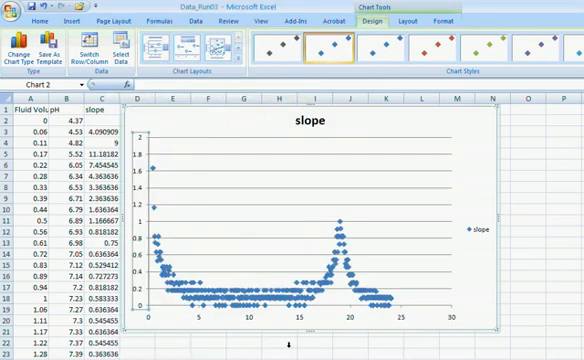
{"action": "mouse_move", "coordinate": [405, 310]}
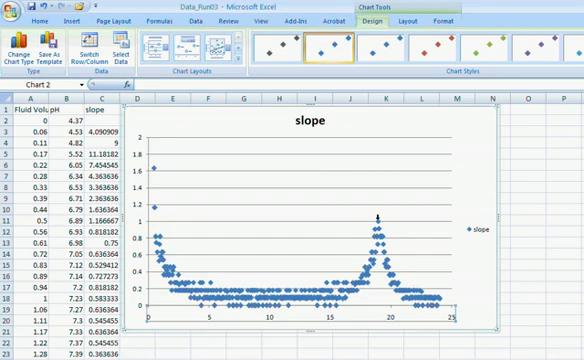
{"action": "mouse_move", "coordinate": [378, 218]}
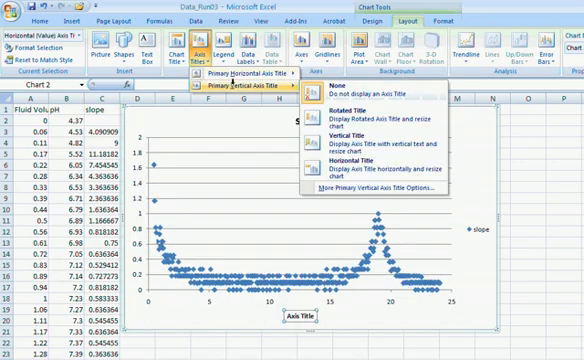
{"action": "mouse_move", "coordinate": [370, 135]}
{"action": "type", "text": "volume of added base (mL)"}
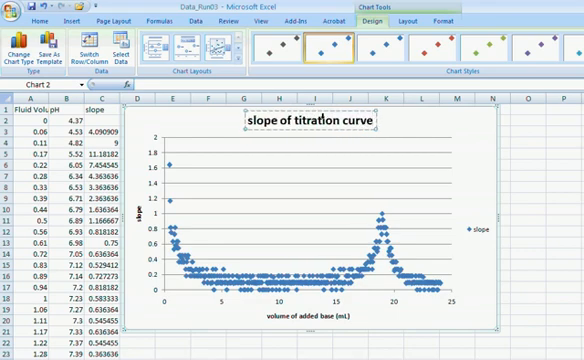
{"action": "mouse_move", "coordinate": [380, 157]}
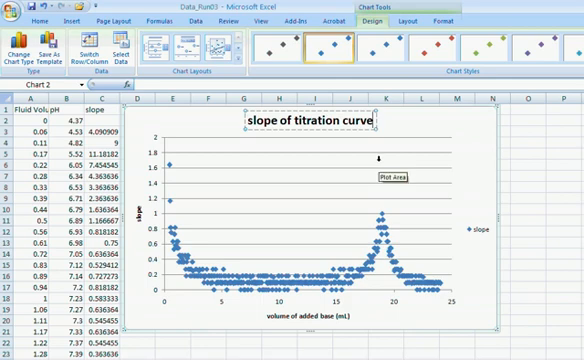